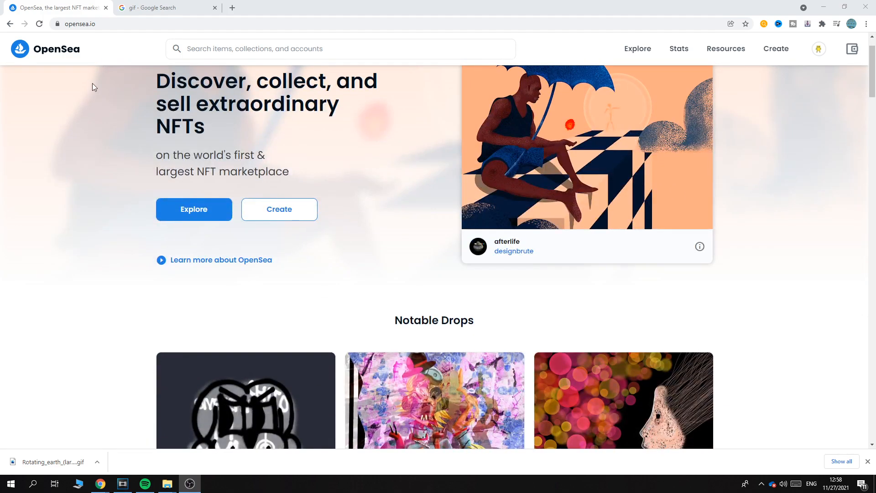
- Open the account's own profile page, listing one collected and one created item
scroll(down, 3)
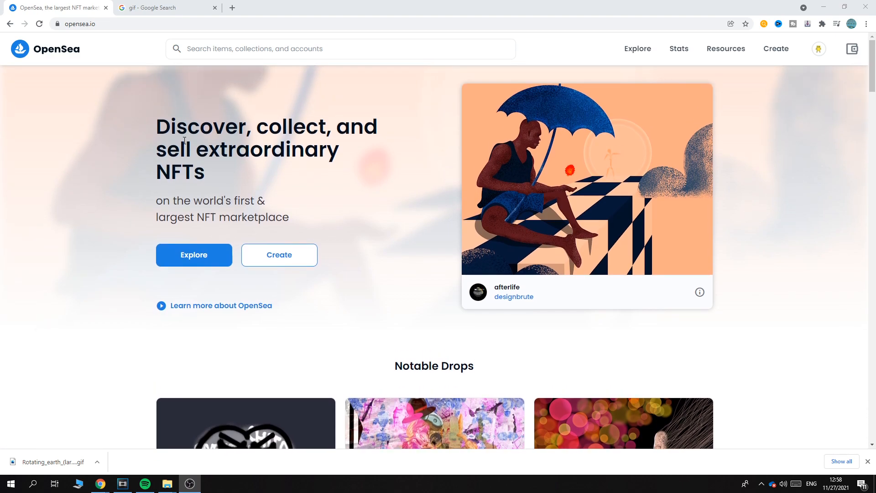
click(818, 48)
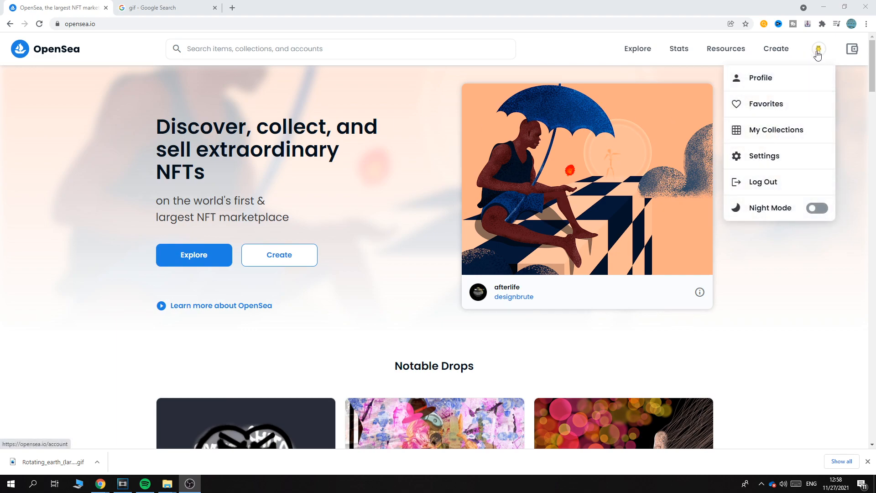
click(760, 79)
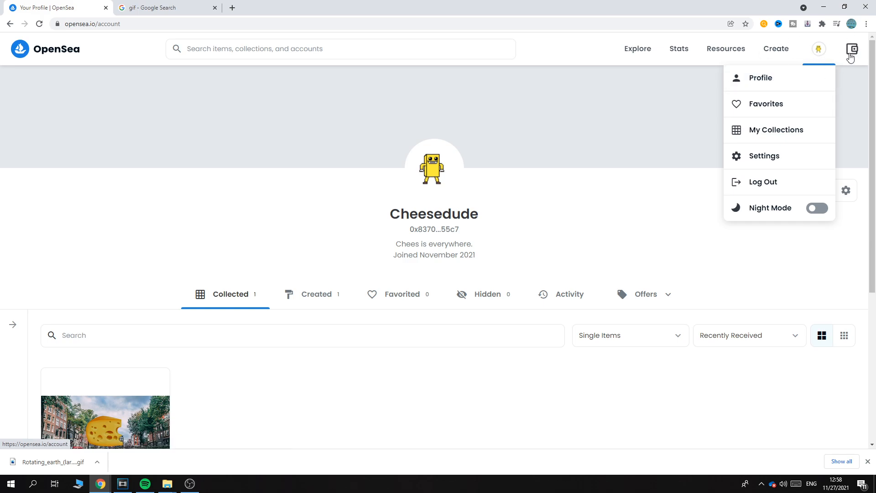
click(818, 48)
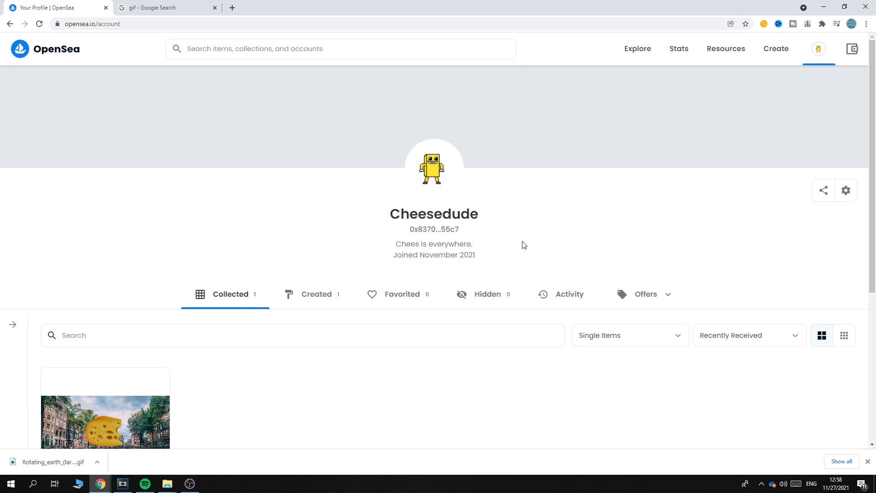
mouse_move(775, 49)
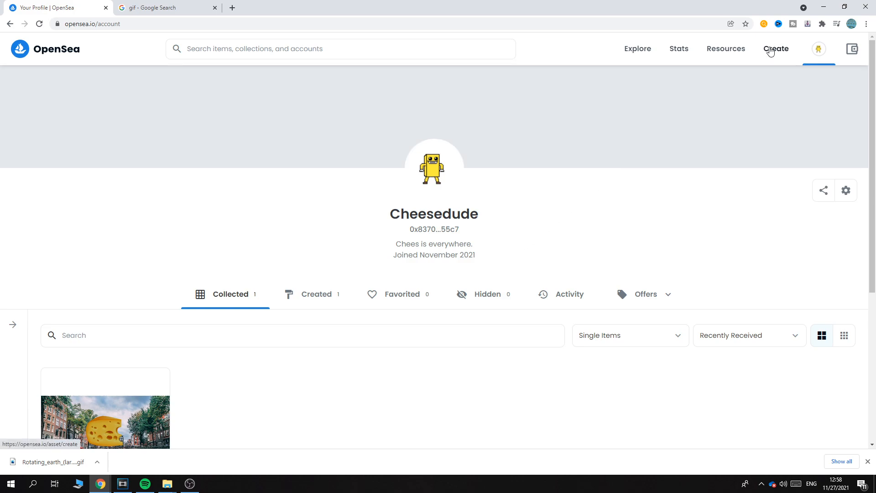
- Start a new item with the rotating earth GIF, named 'Rotating earth'
click(775, 48)
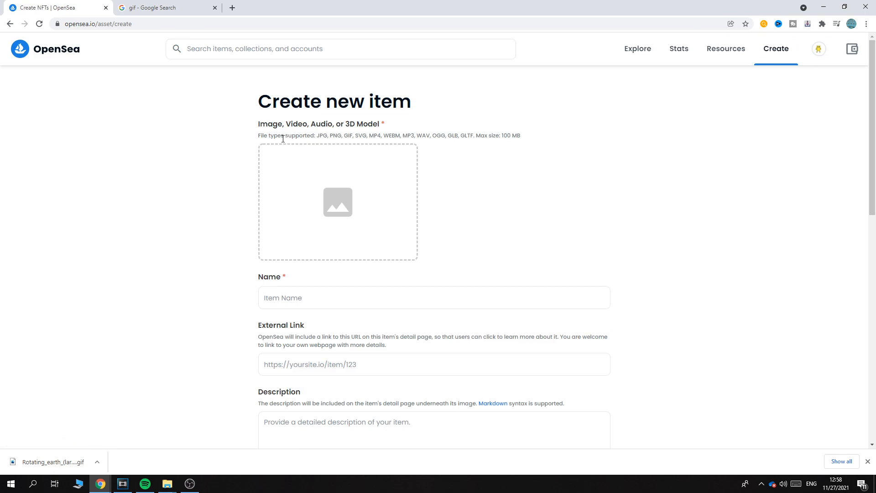
mouse_move(256, 130)
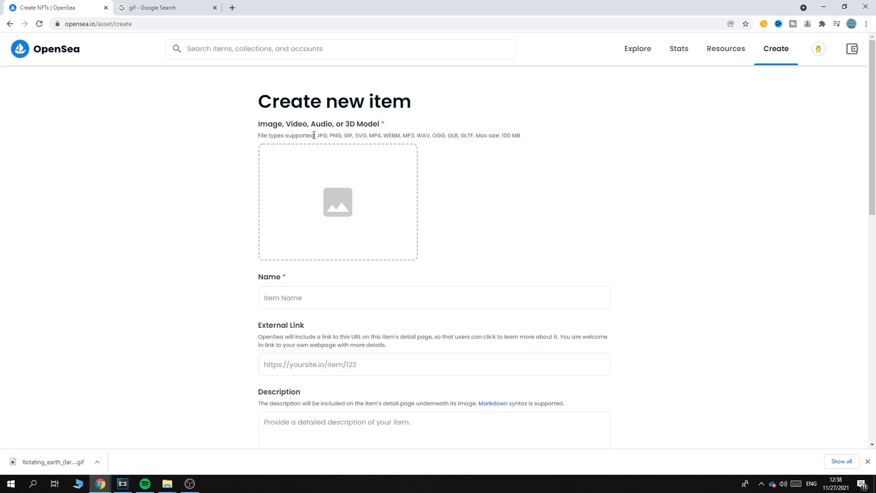
mouse_move(322, 139)
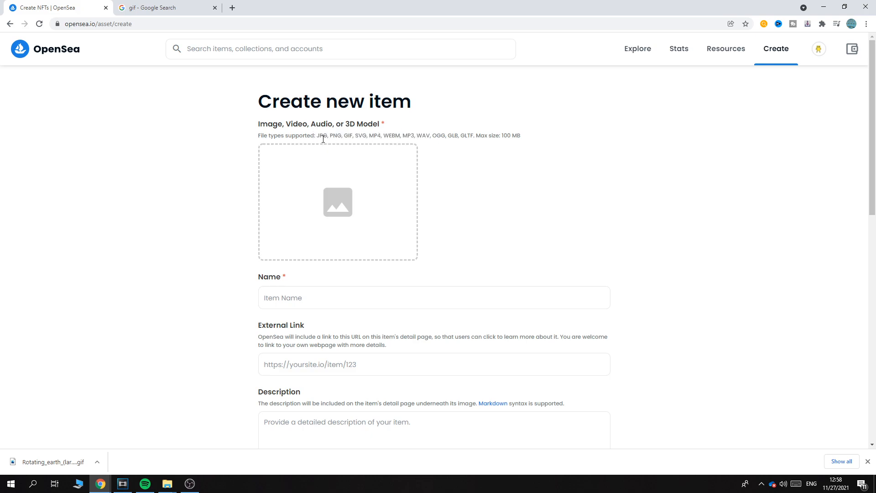
mouse_move(373, 195)
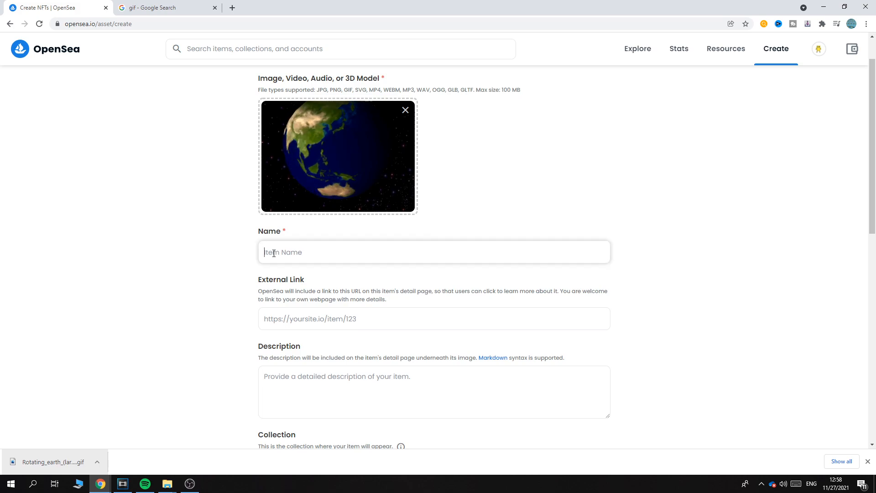
text(Rotai)
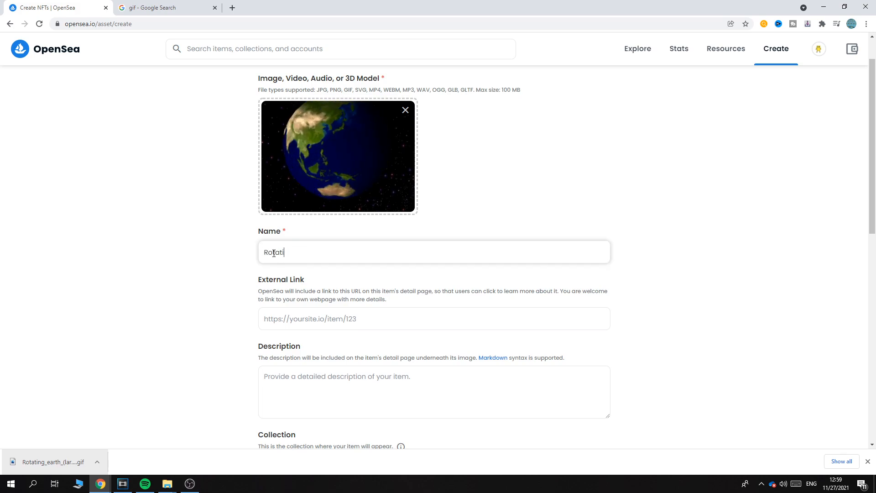
text(ng eearth)
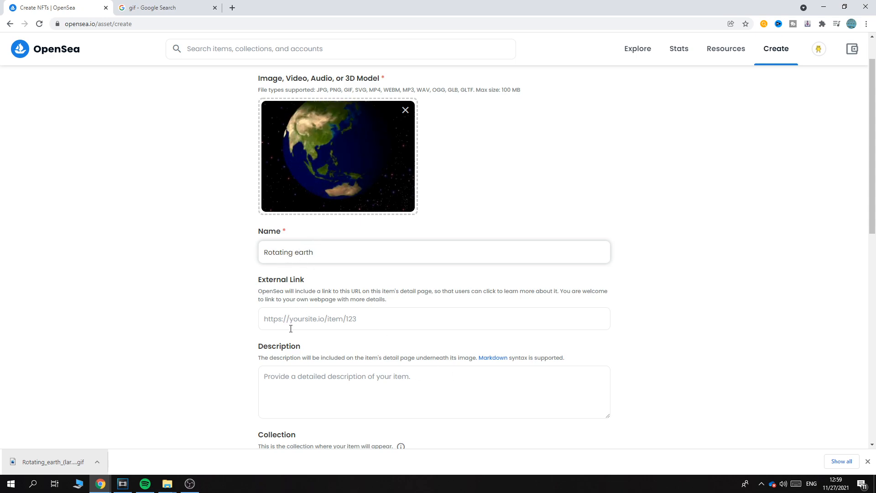
- Enter the description 'The earth rotating as a gif.'
scroll(down, 3)
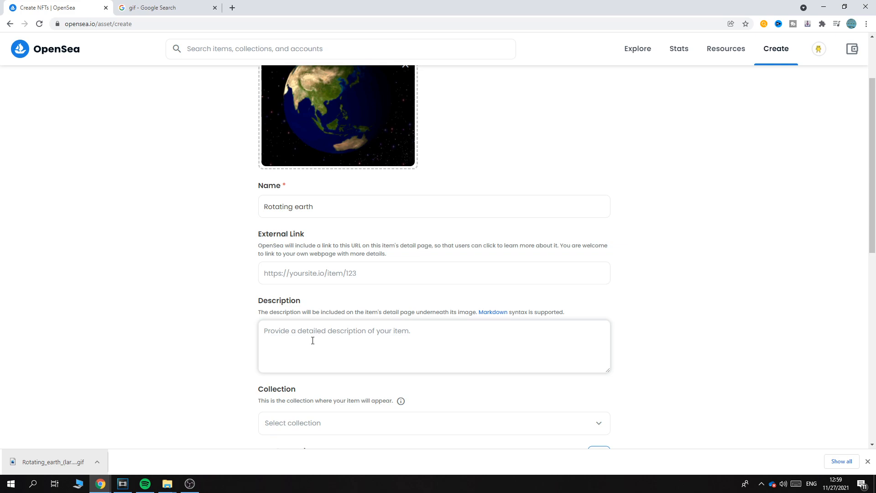
text(The earth)
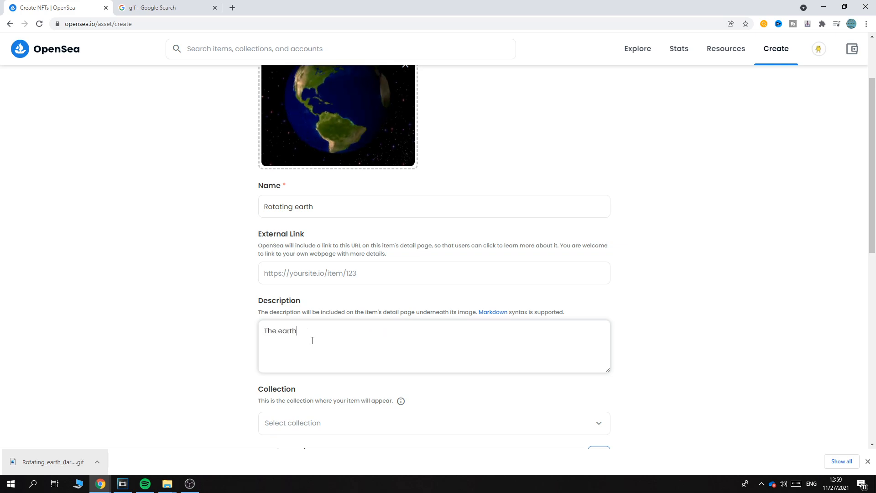
text(rati)
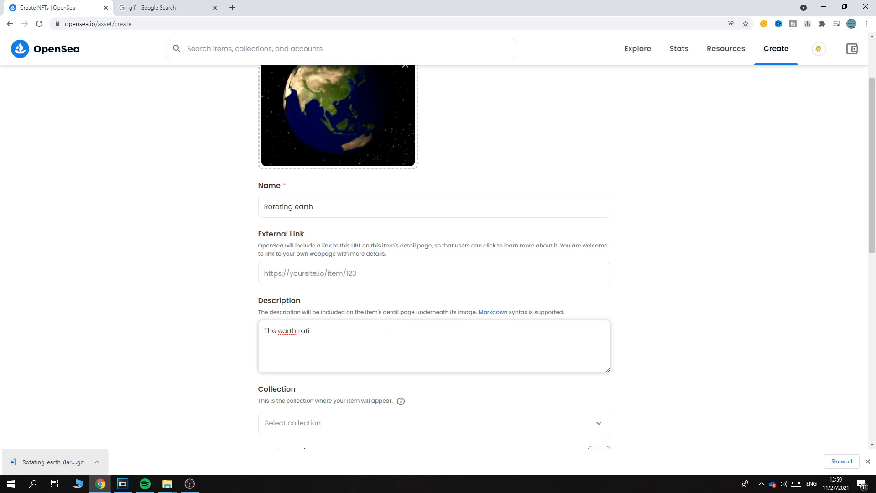
text(otation)
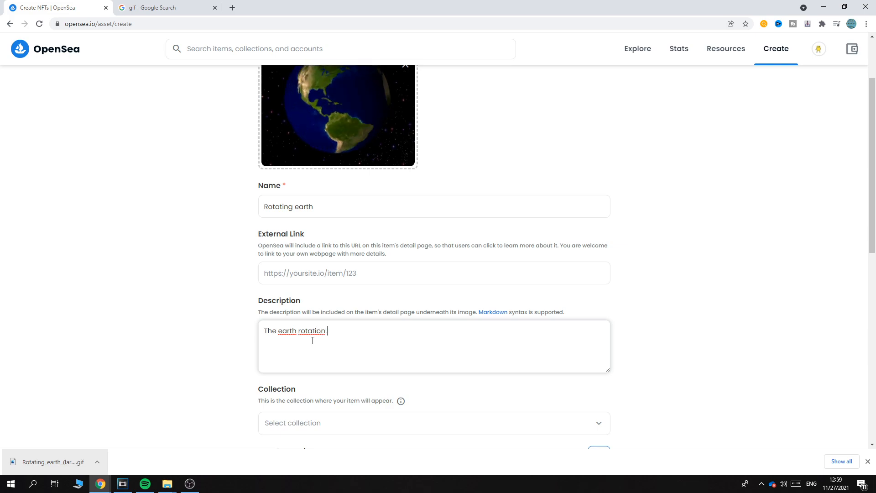
text(as a gif.)
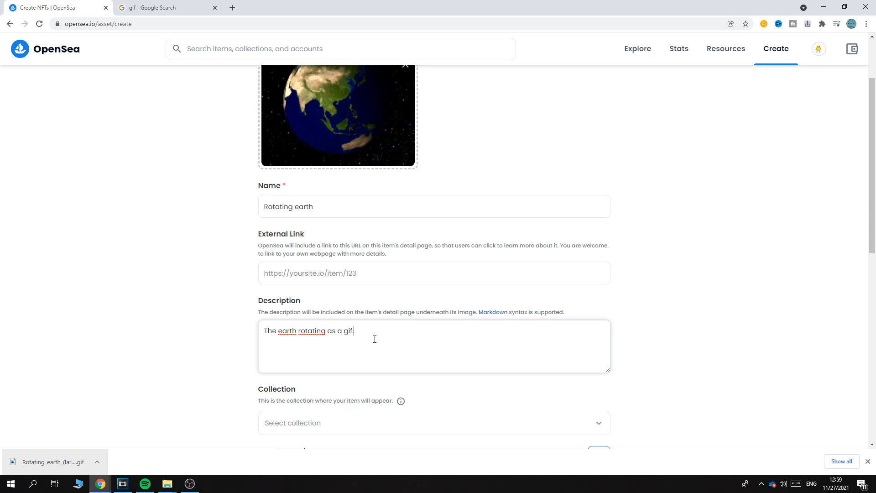
- Check the available collections without choosing one, and scroll through the form
scroll(down, 3)
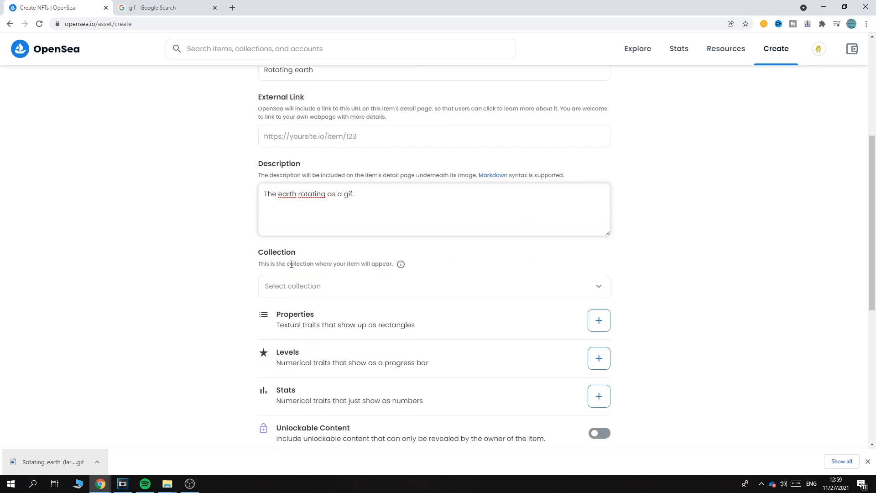
click(434, 286)
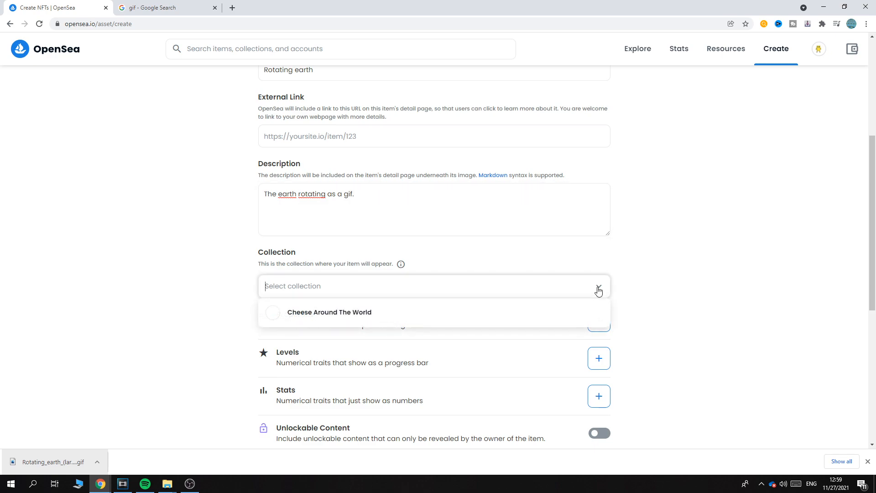
mouse_move(272, 309)
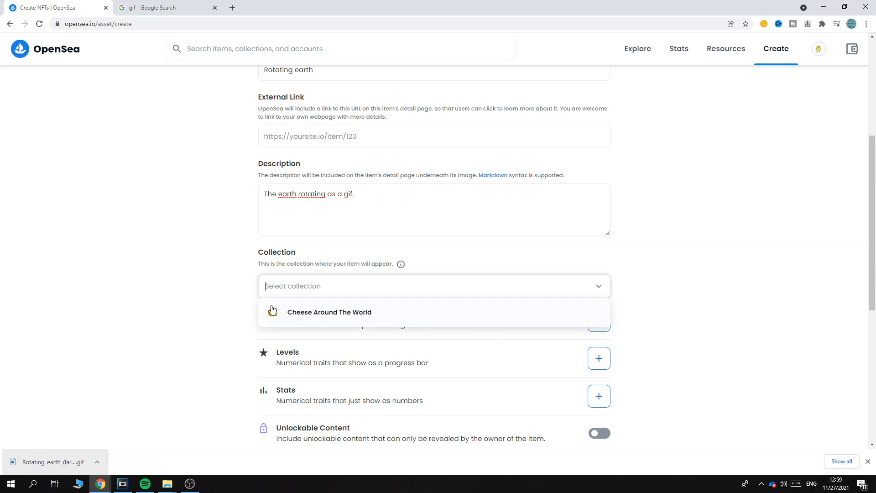
click(433, 285)
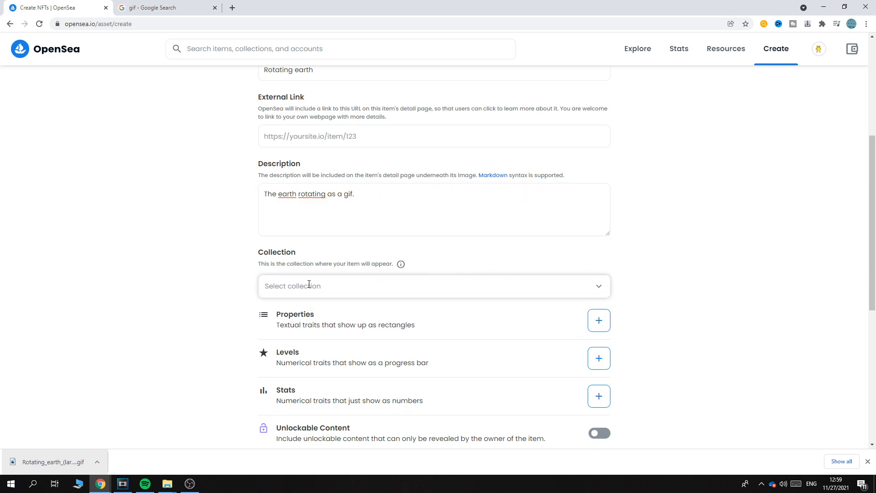
scroll(down, 3)
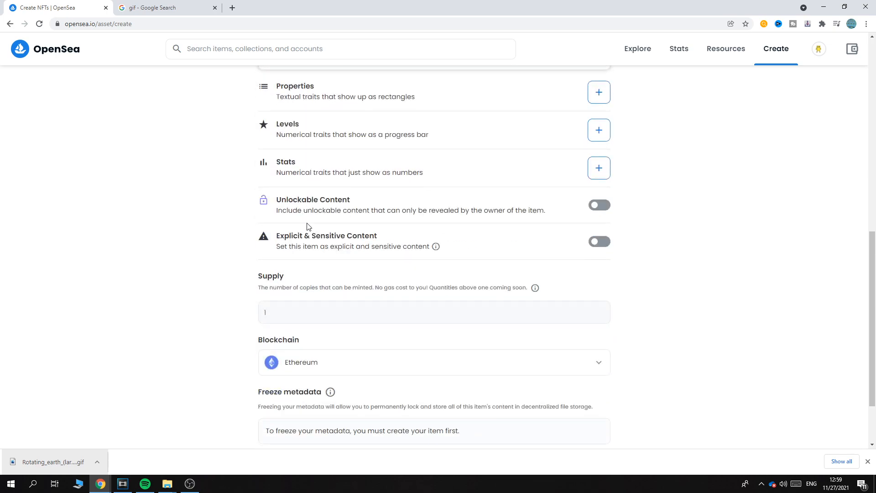
scroll(up, 3)
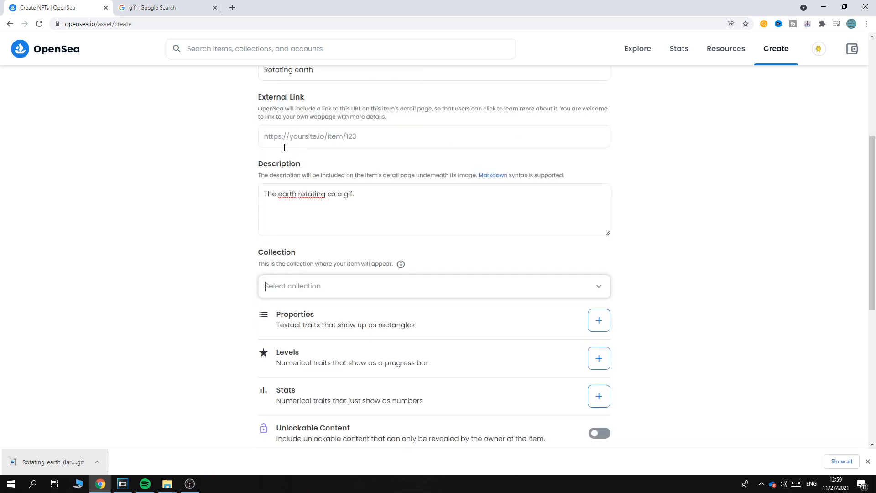
scroll(down, 3)
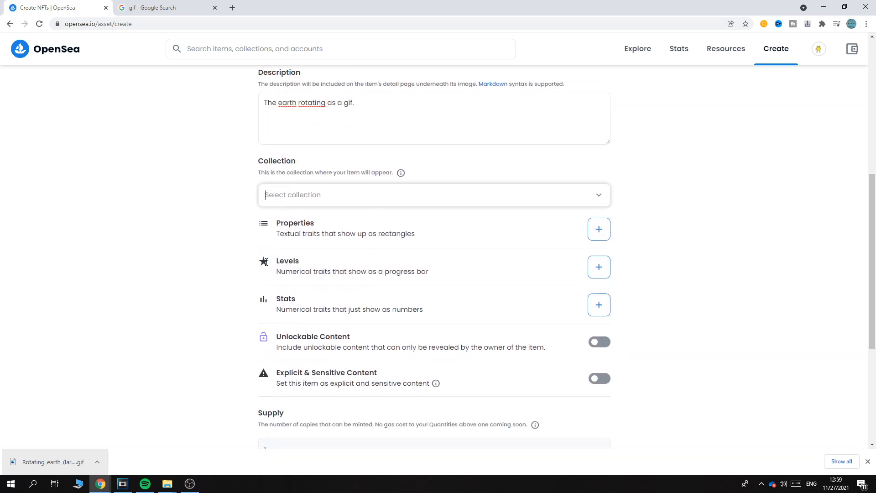
scroll(down, 3)
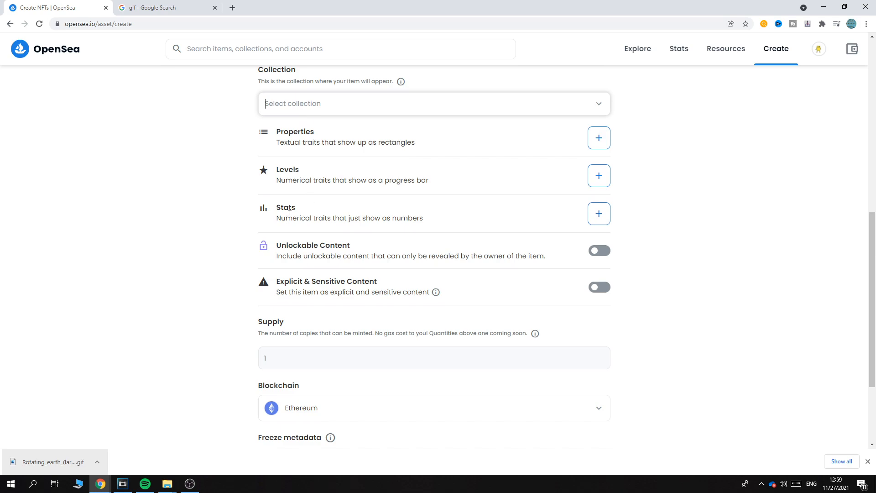
mouse_move(411, 165)
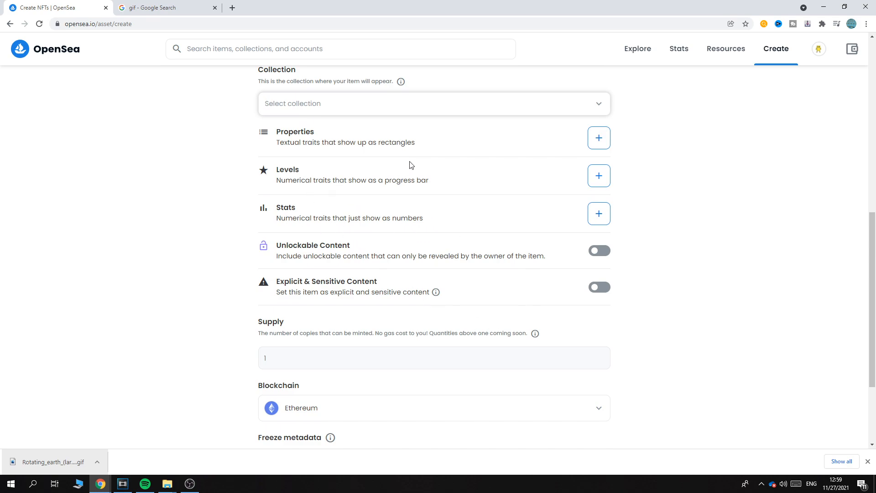
scroll(down, 3)
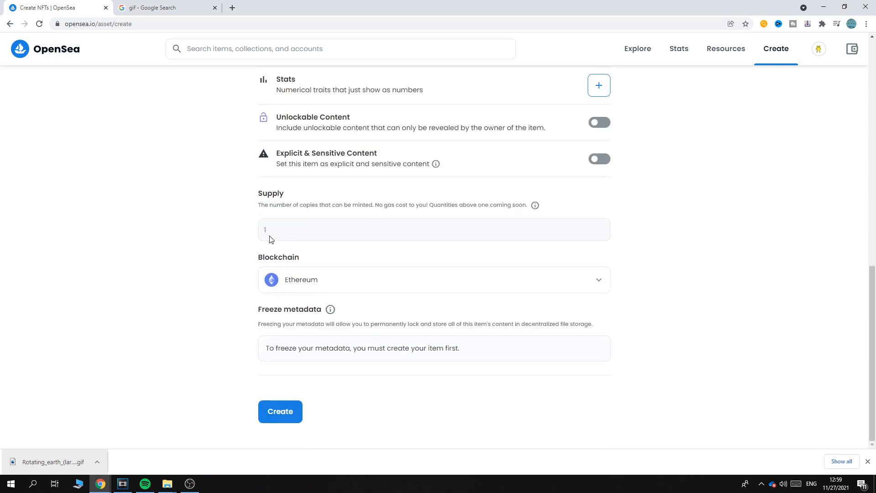
mouse_move(321, 213)
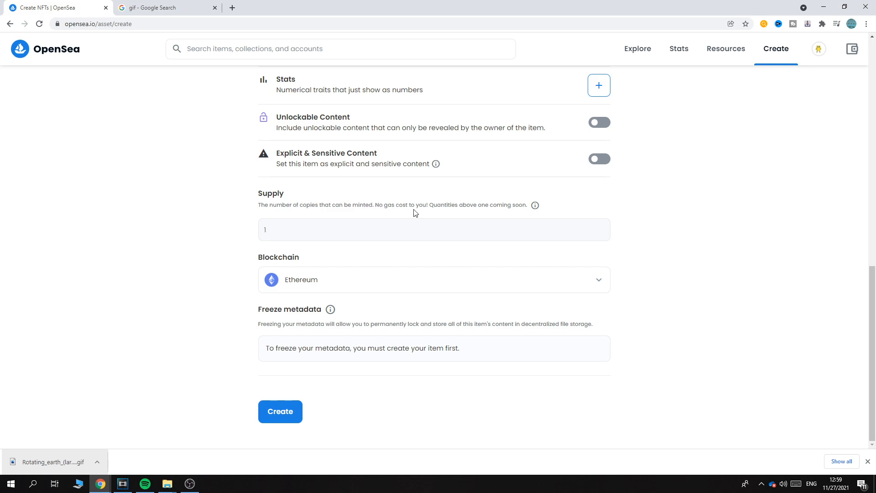
mouse_move(290, 239)
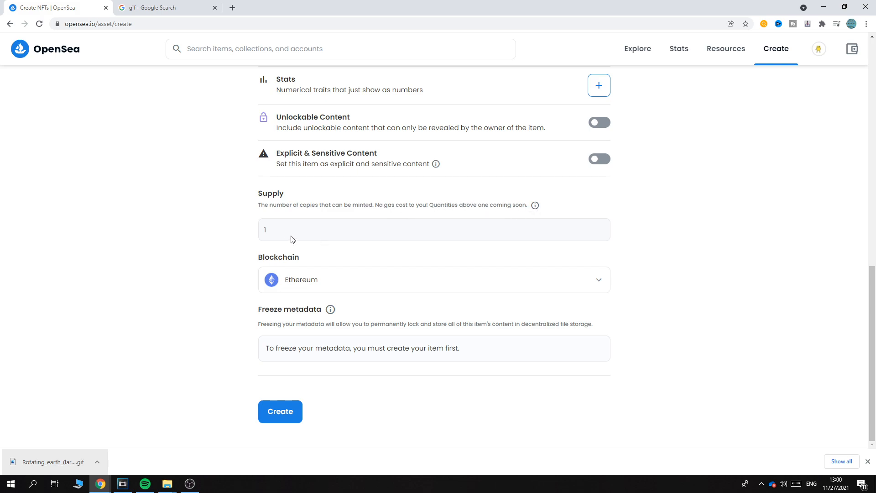
mouse_move(254, 238)
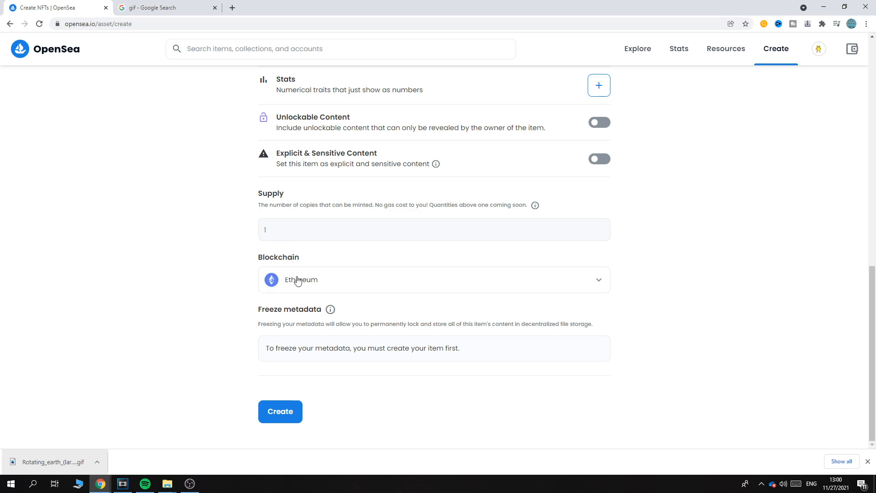
- Set the supply to 1000 copies, keeping Ethereum as the blockchain
click(433, 280)
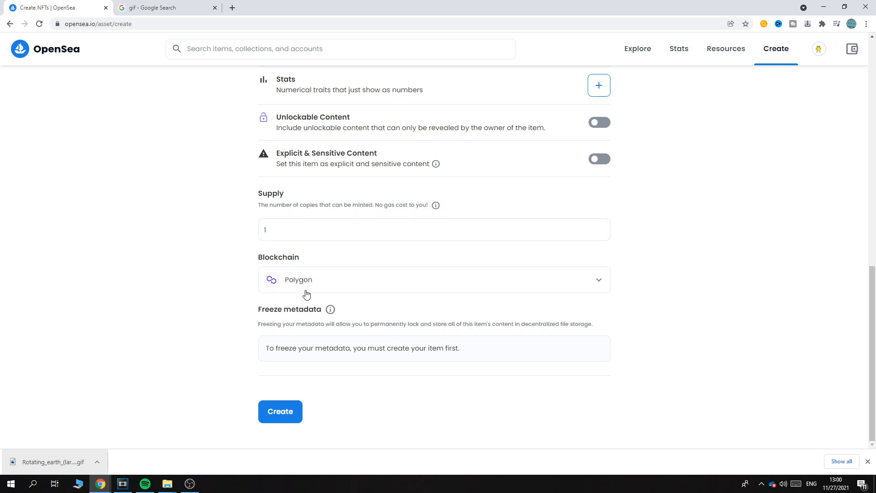
click(434, 229)
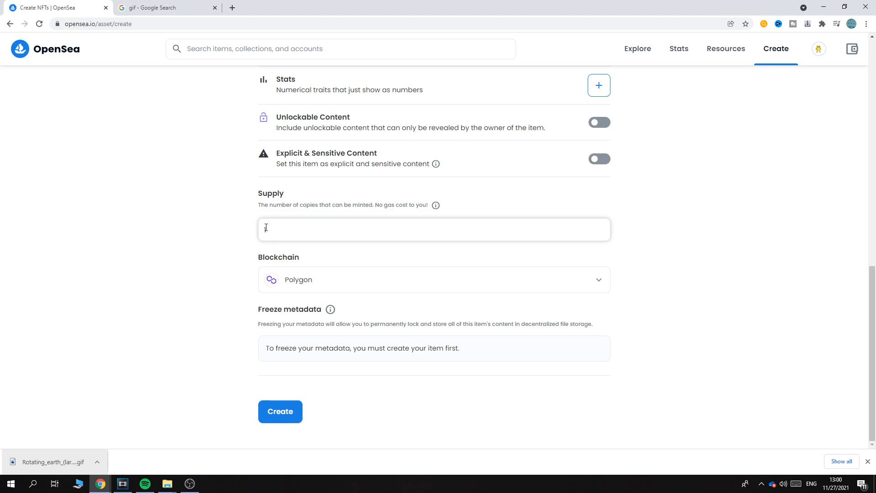
text(1)
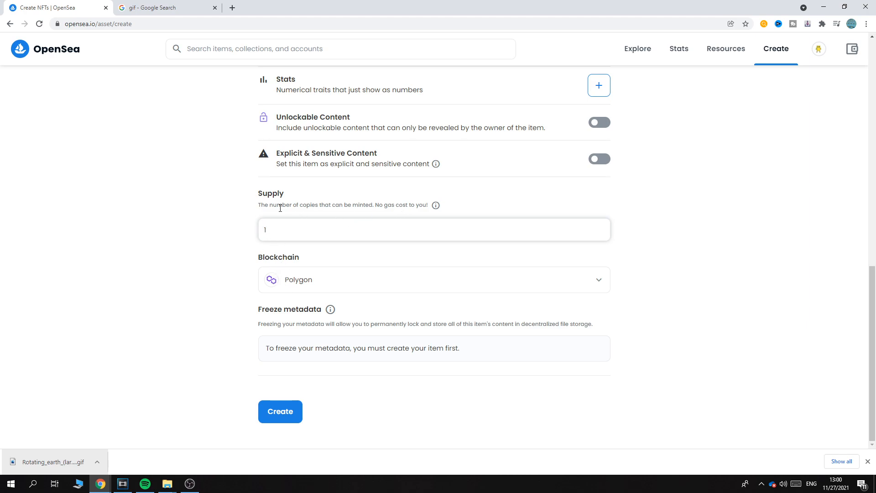
text(000)
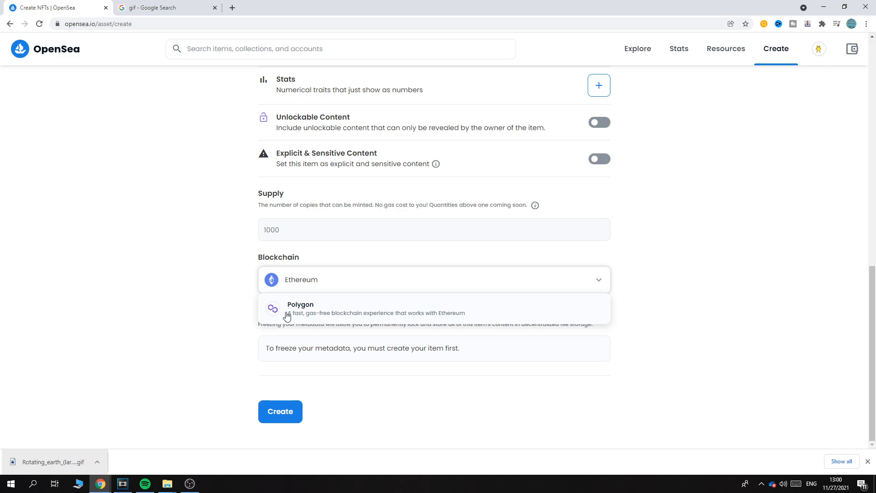
mouse_move(310, 285)
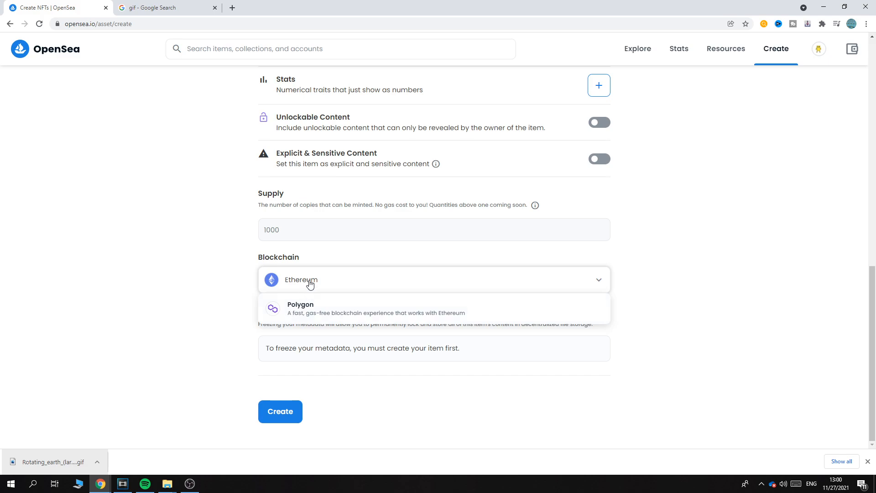
click(434, 280)
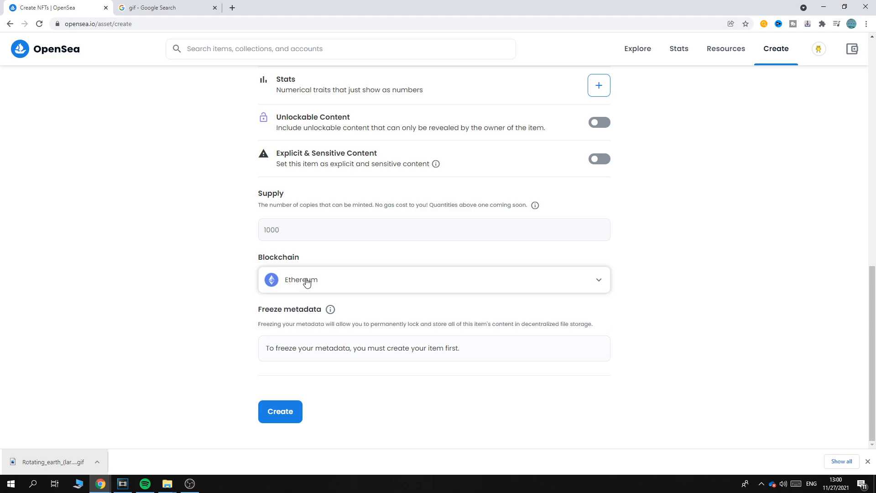
mouse_move(288, 352)
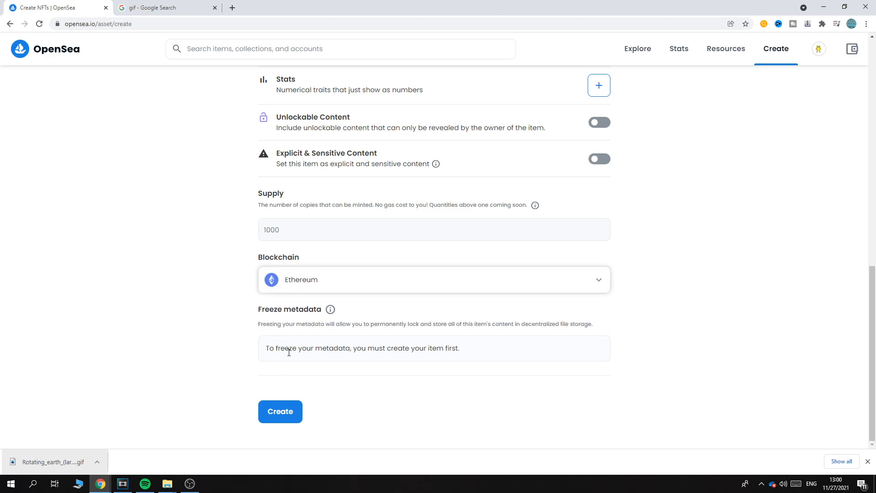
- Create the Rotating earth item, dismiss the success message, and review its item page
click(280, 412)
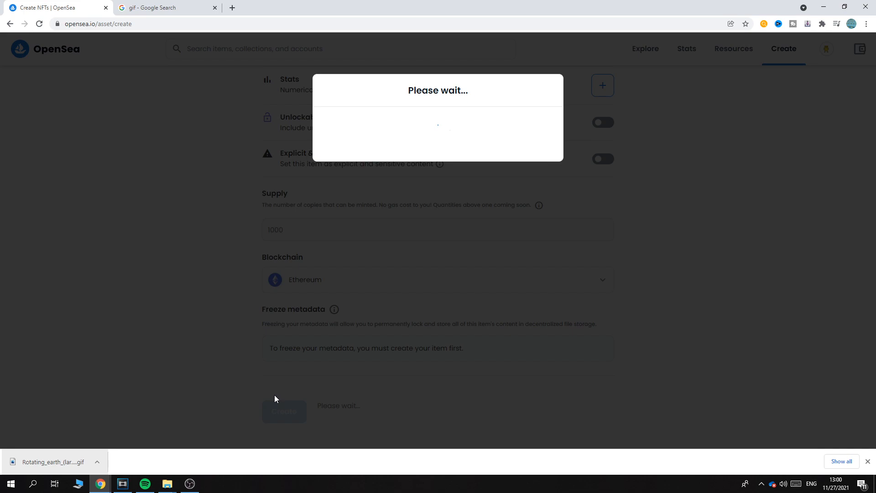
click(284, 411)
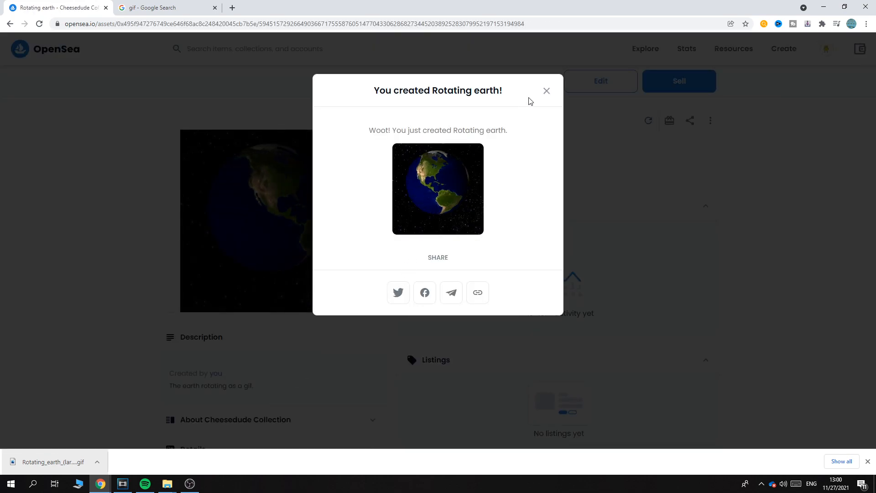
click(545, 90)
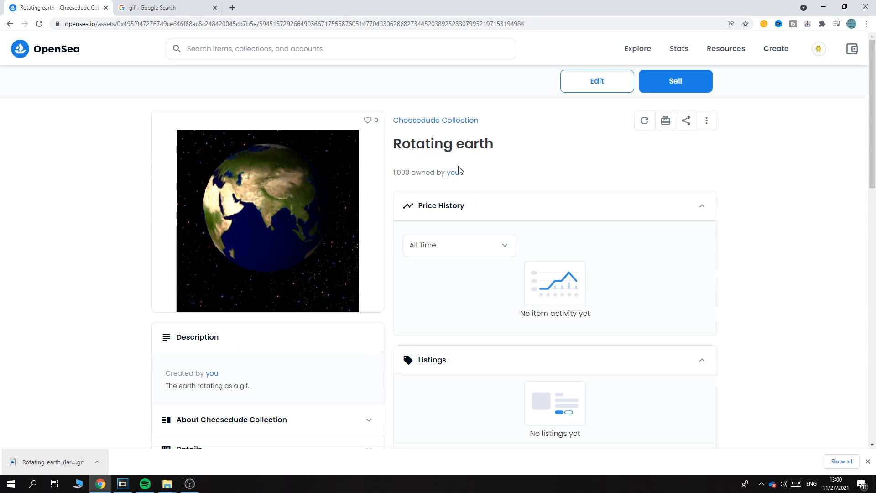
scroll(down, 3)
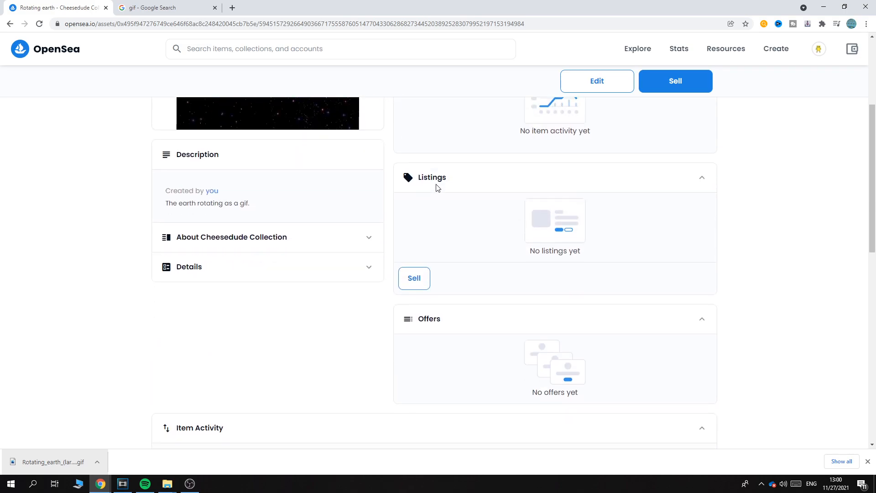
scroll(up, 3)
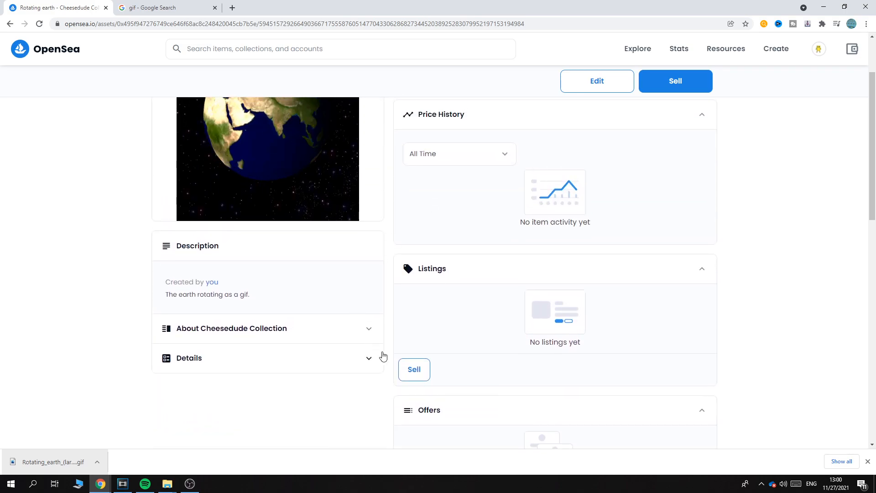
click(413, 369)
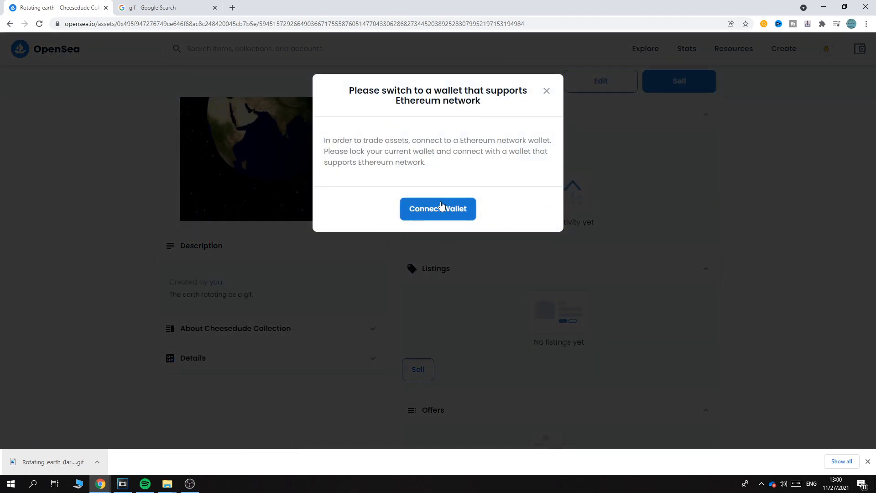
click(438, 208)
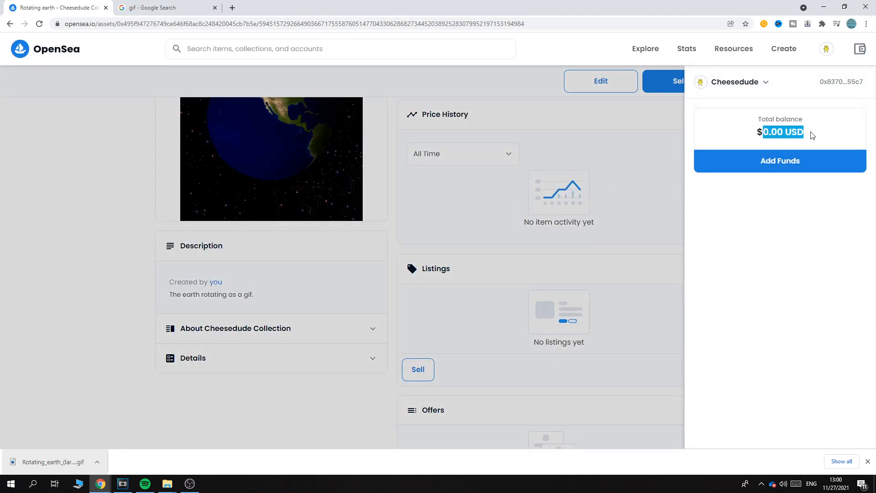
click(780, 161)
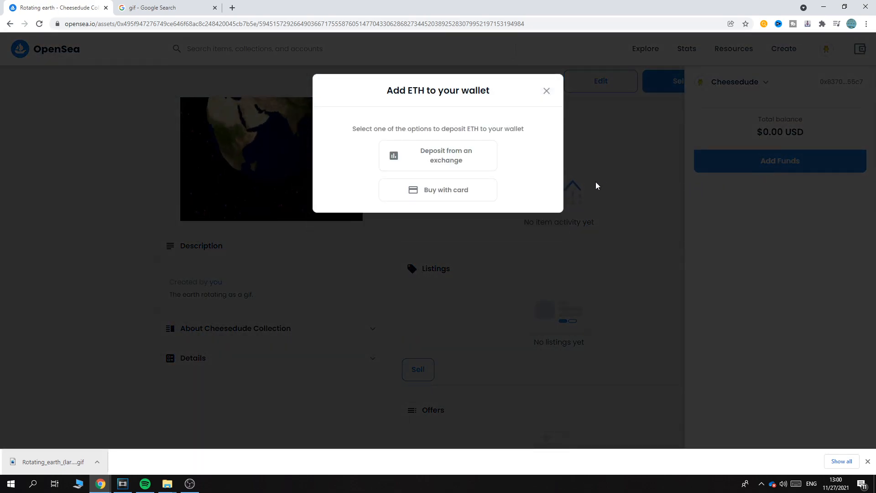
mouse_move(466, 162)
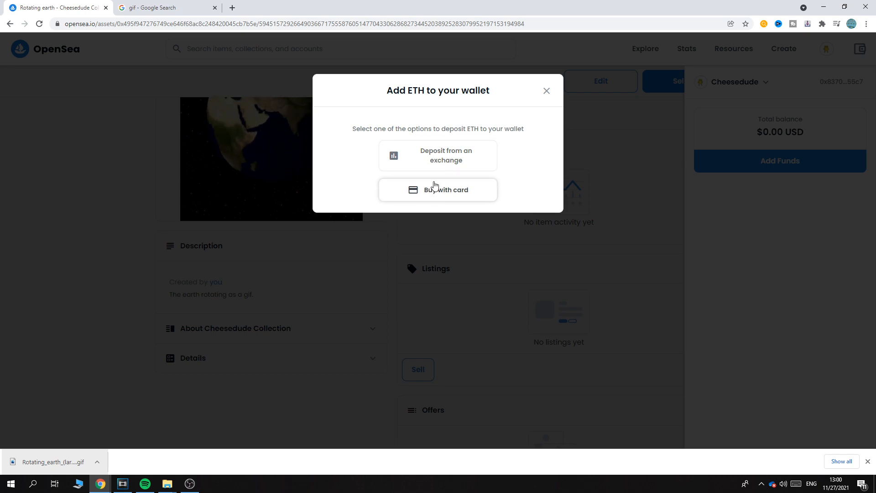
click(438, 155)
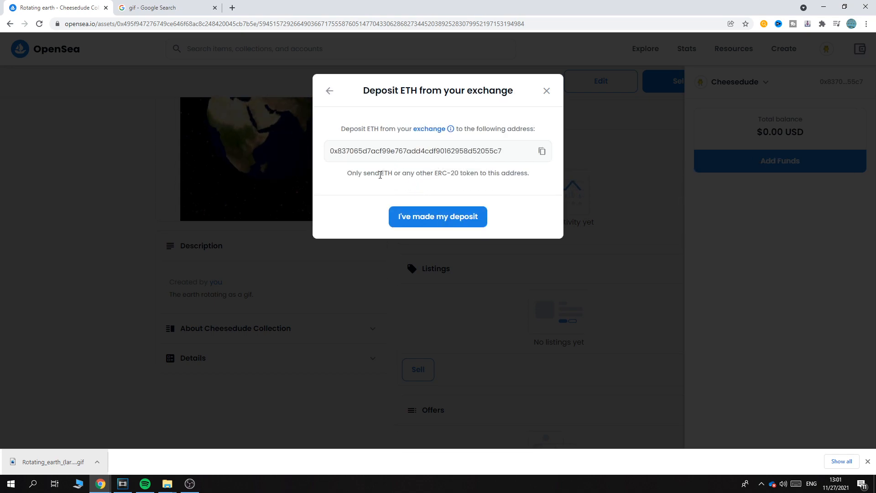
double_click(447, 173)
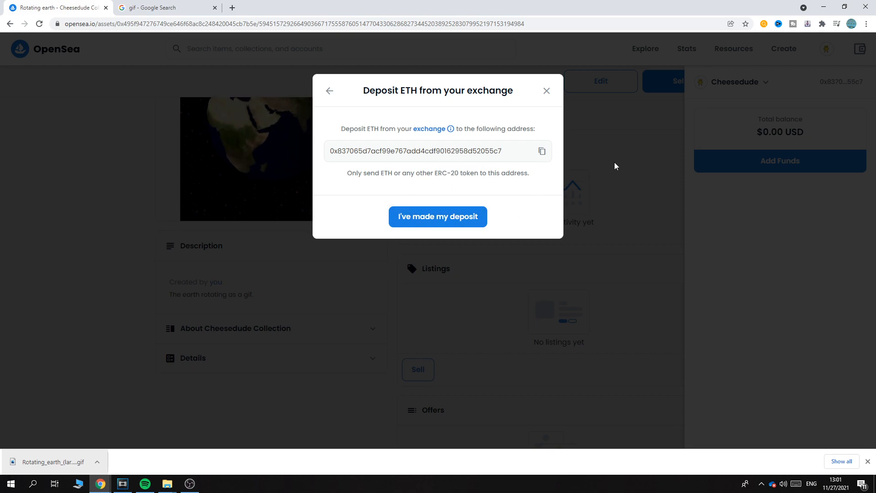
click(545, 90)
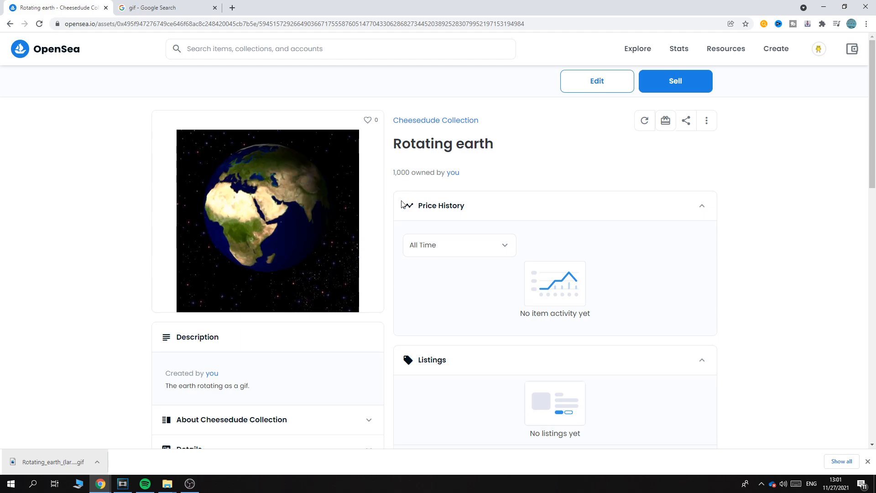
scroll(down, 3)
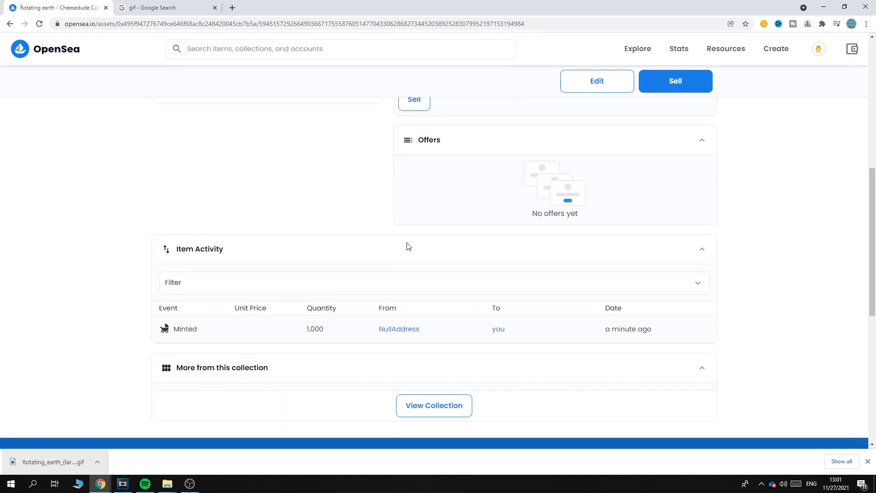
scroll(down, 3)
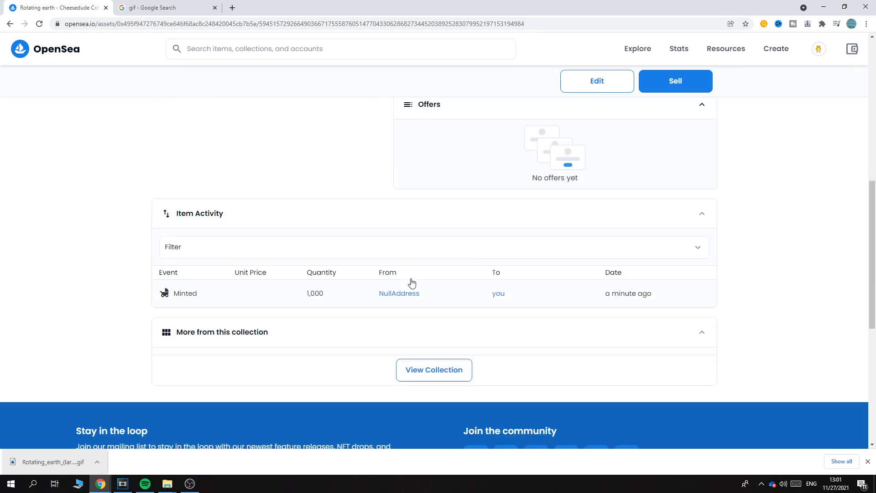